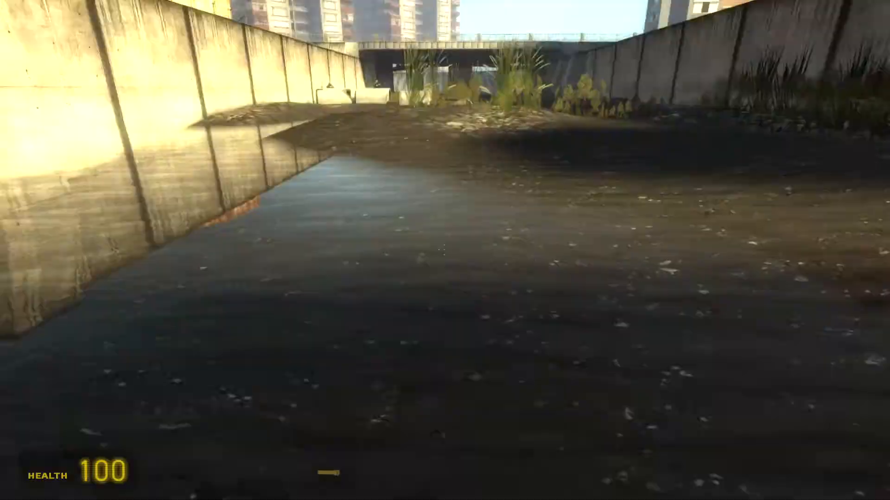
mouse_move(445, 251)
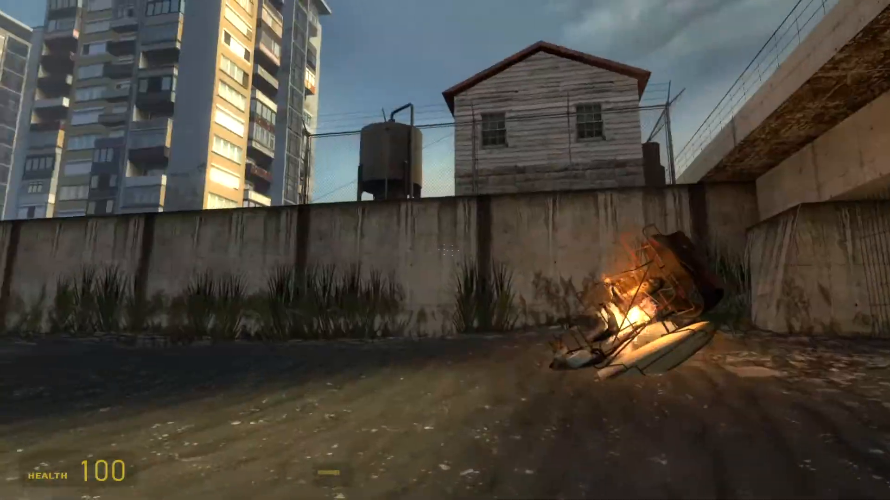
mouse_move(445, 250)
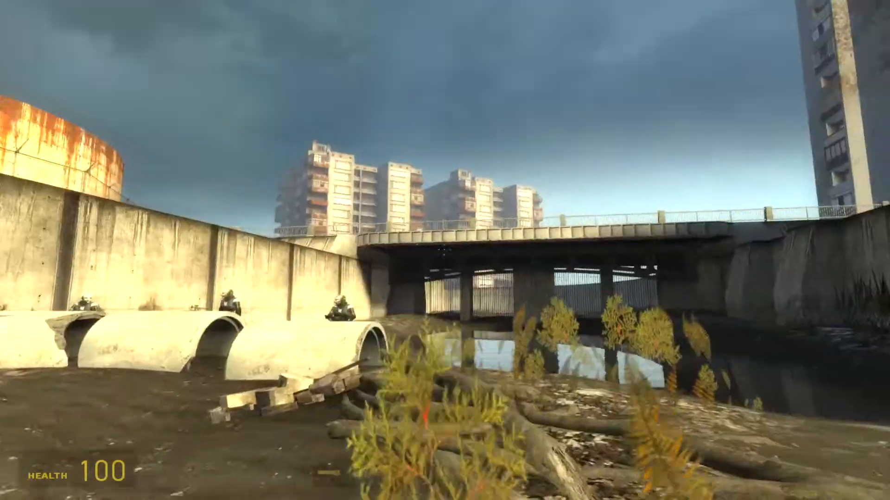
mouse_move(445, 250)
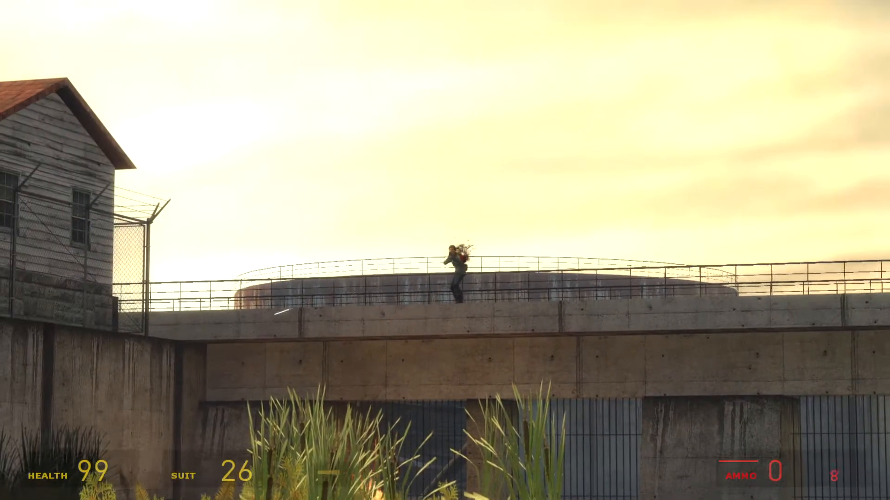
click(445, 250)
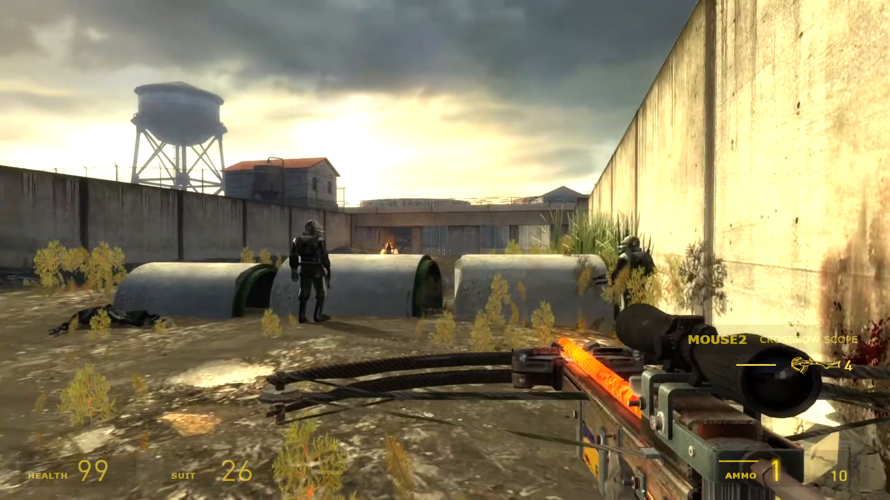
mouse_move(445, 250)
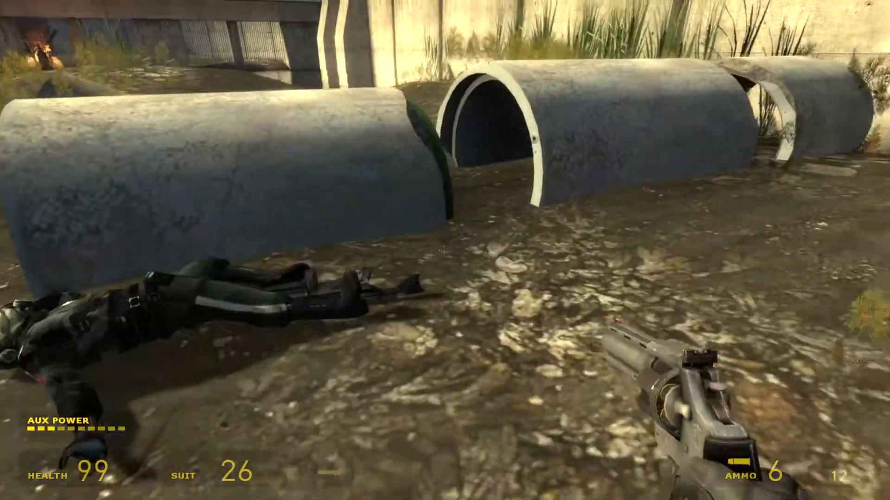
mouse_move(445, 250)
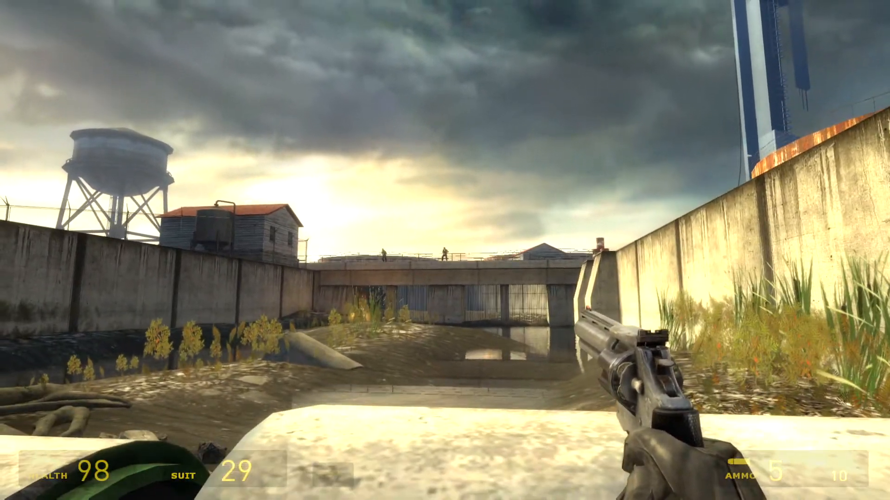
click(445, 250)
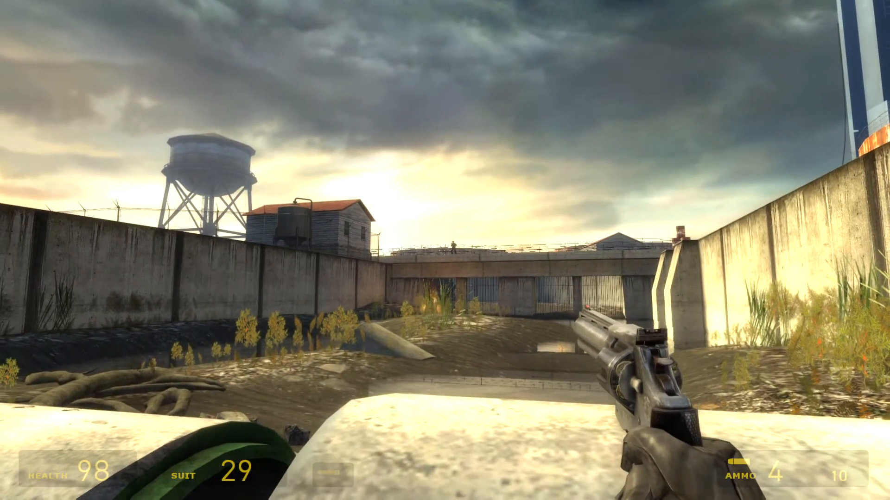